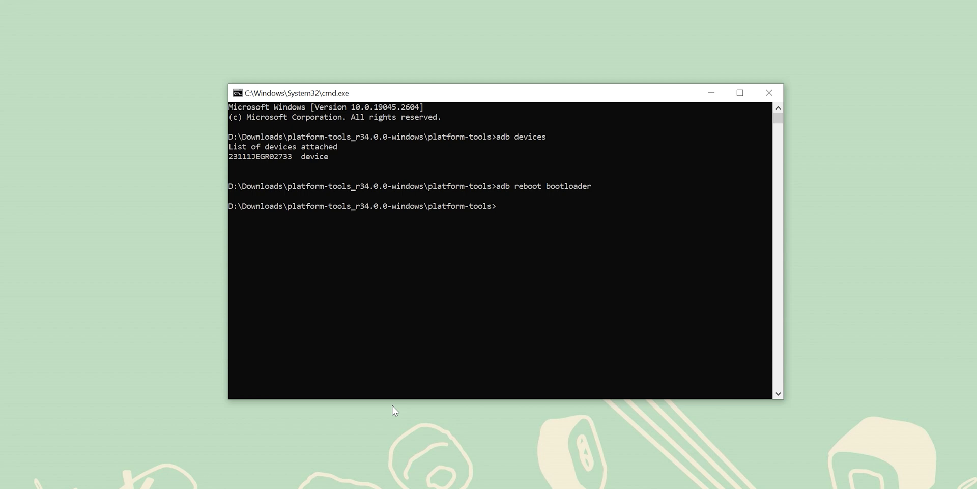
type("fastboot")
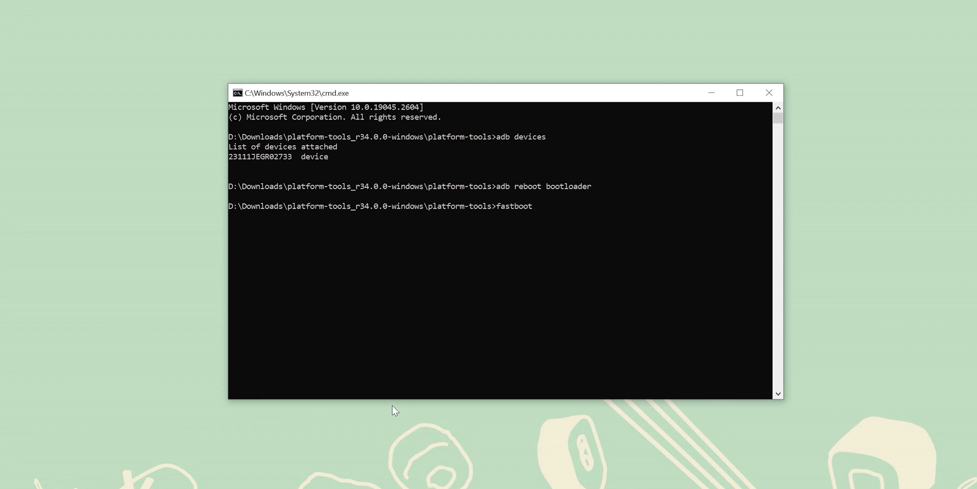
type("flashing lock")
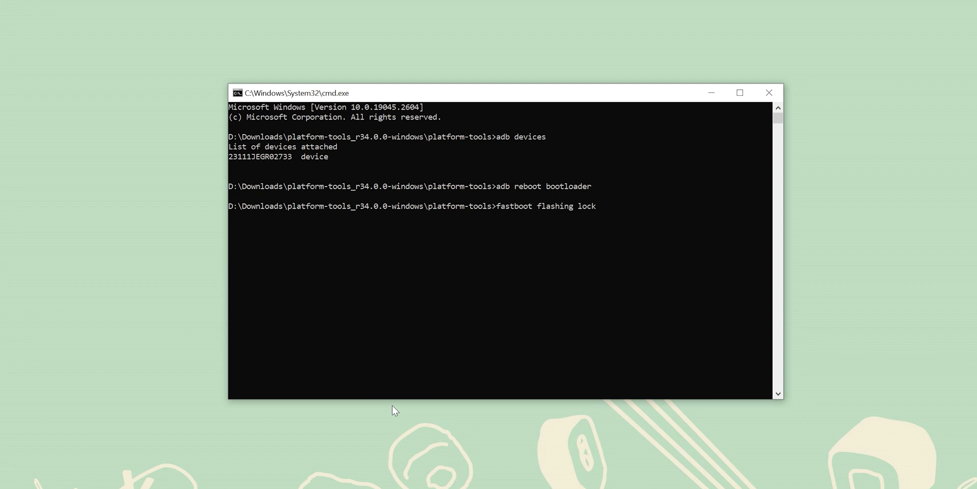